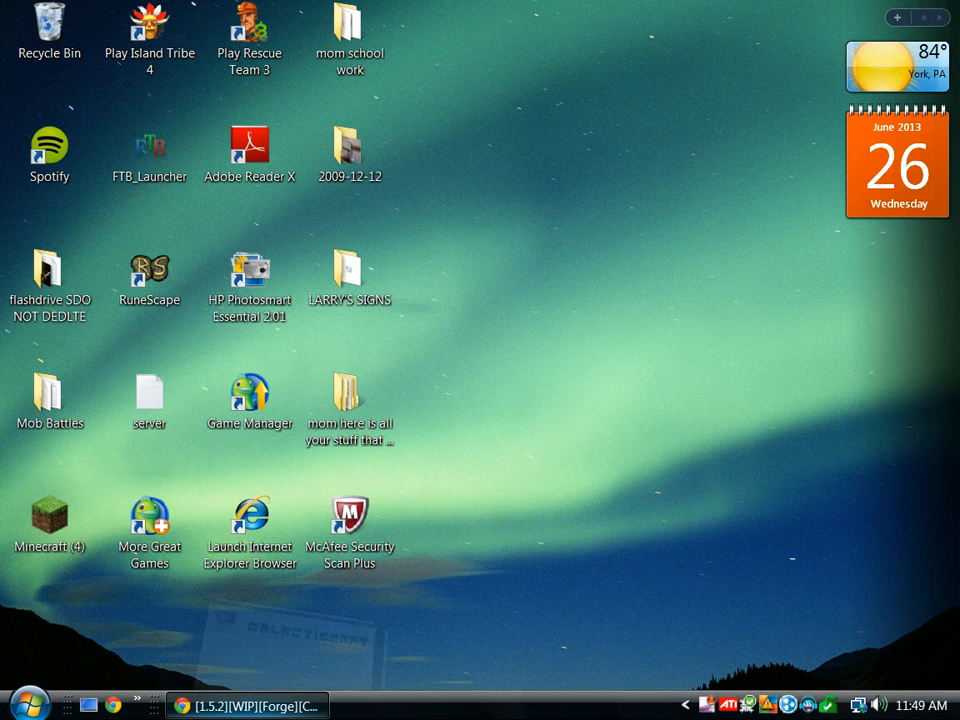
Restore the Galacticraft forum thread in Chrome and scroll to its Mod Homepage link
click(246, 704)
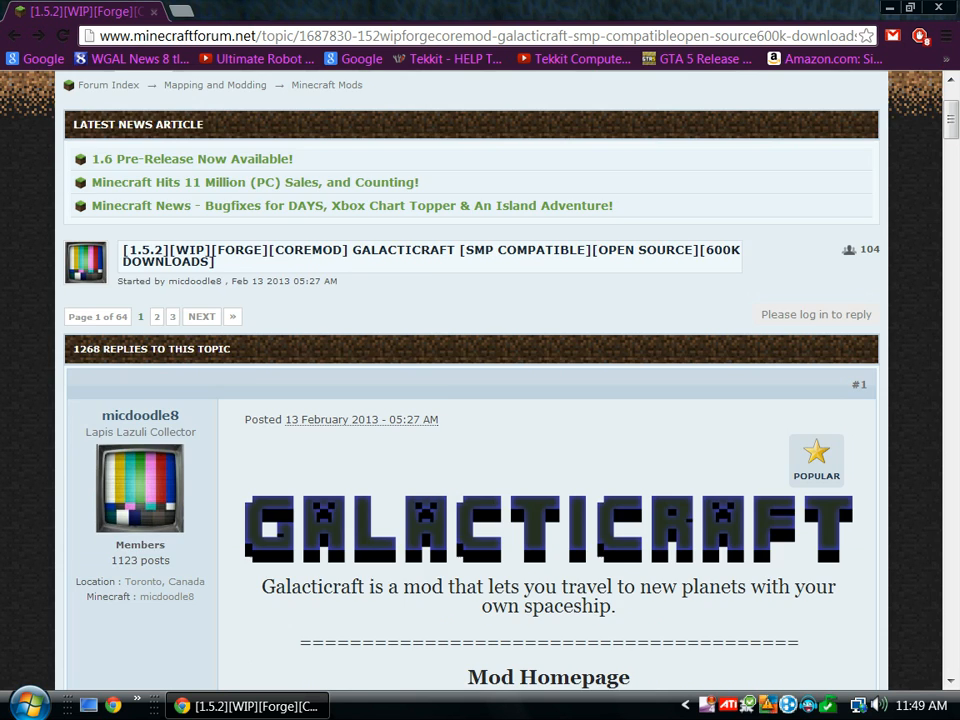
scroll(down, 3)
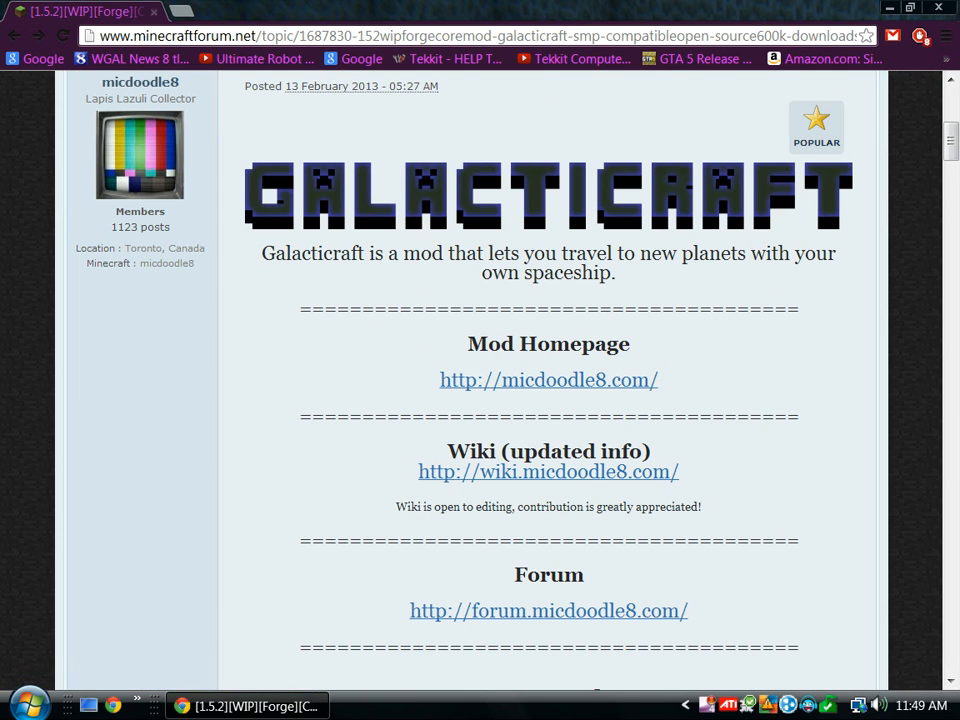
Follow the Mod Homepage link to micdoodle8.com and reach the Galacticraft downloads page
click(548, 380)
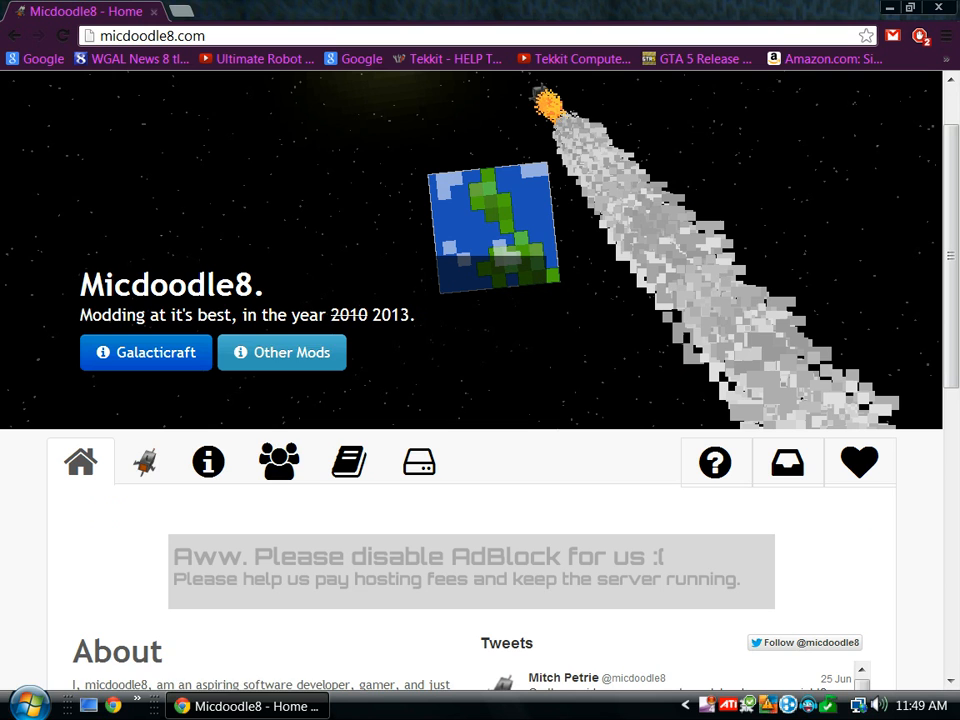
mouse_move(208, 460)
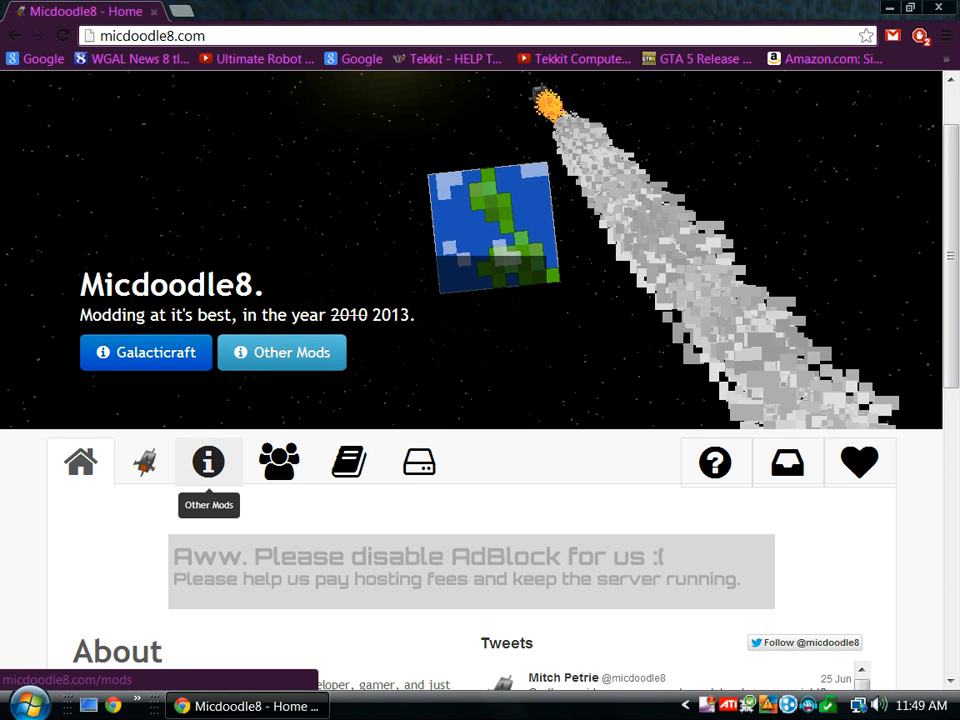
click(208, 460)
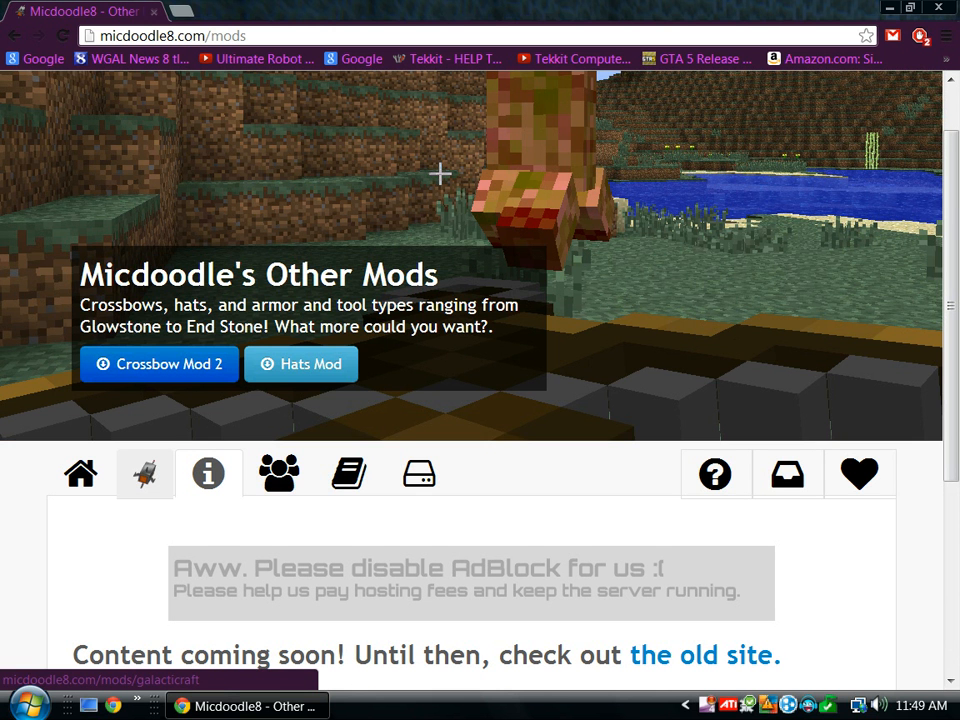
click(704, 656)
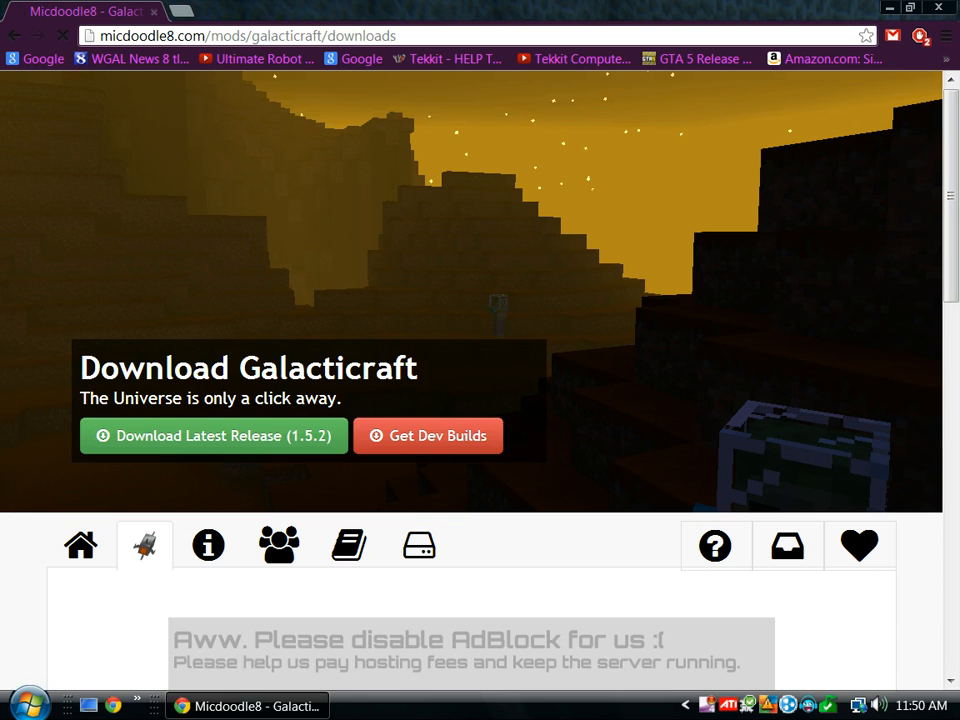
Download the latest Galacticraft 1.5.2 jar and keep it despite Chrome's harmful-file warning
scroll(down, 3)
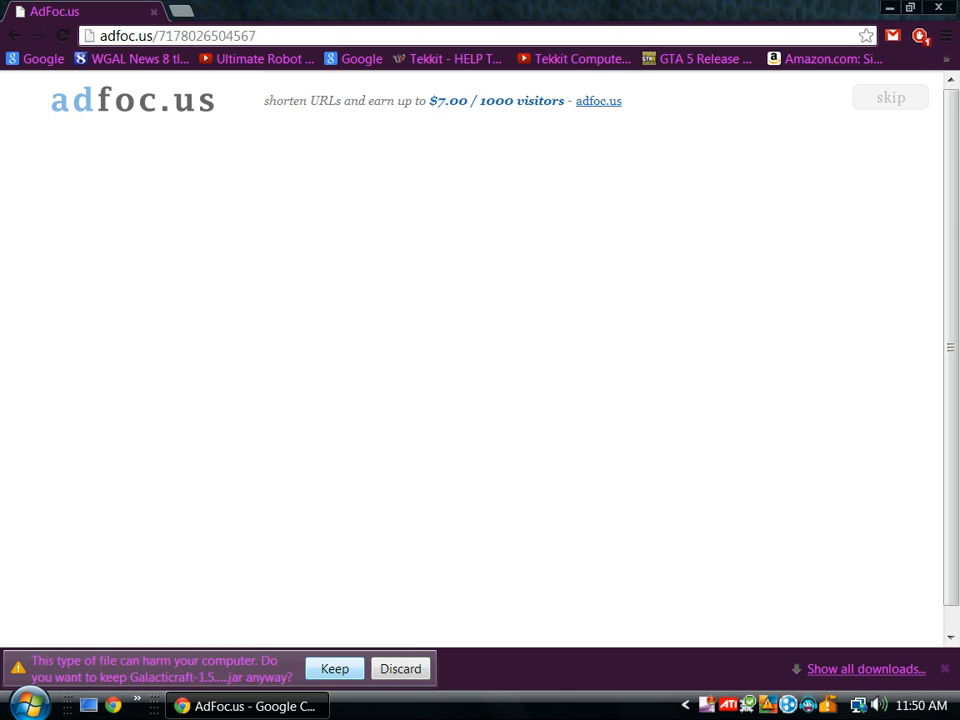
click(334, 668)
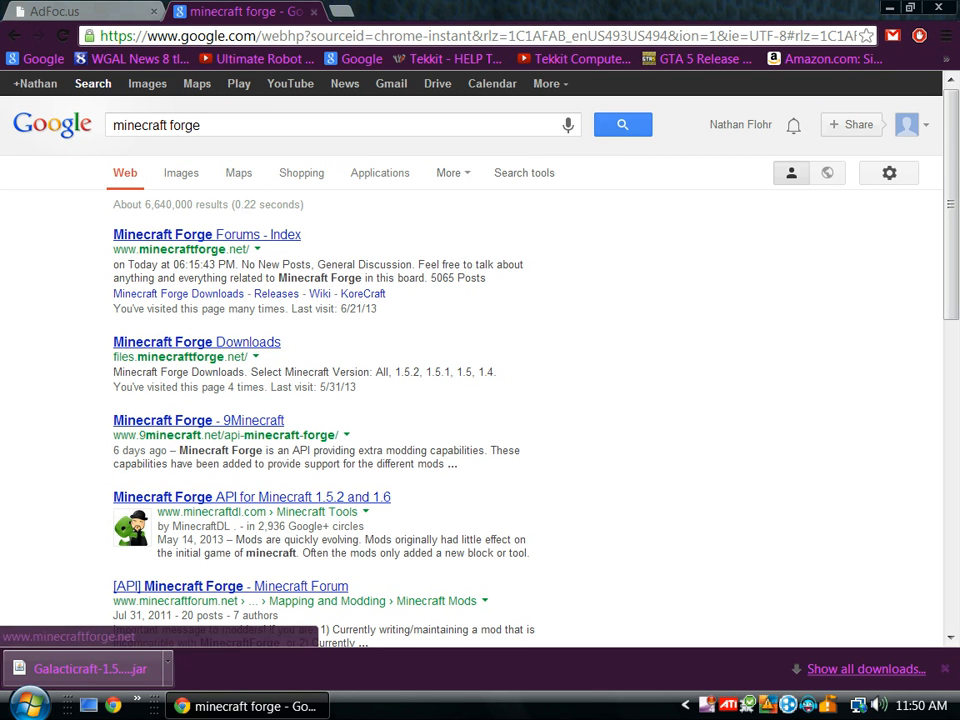
Open the Minecraft Forge Forums result and head to its Files downloads
click(206, 234)
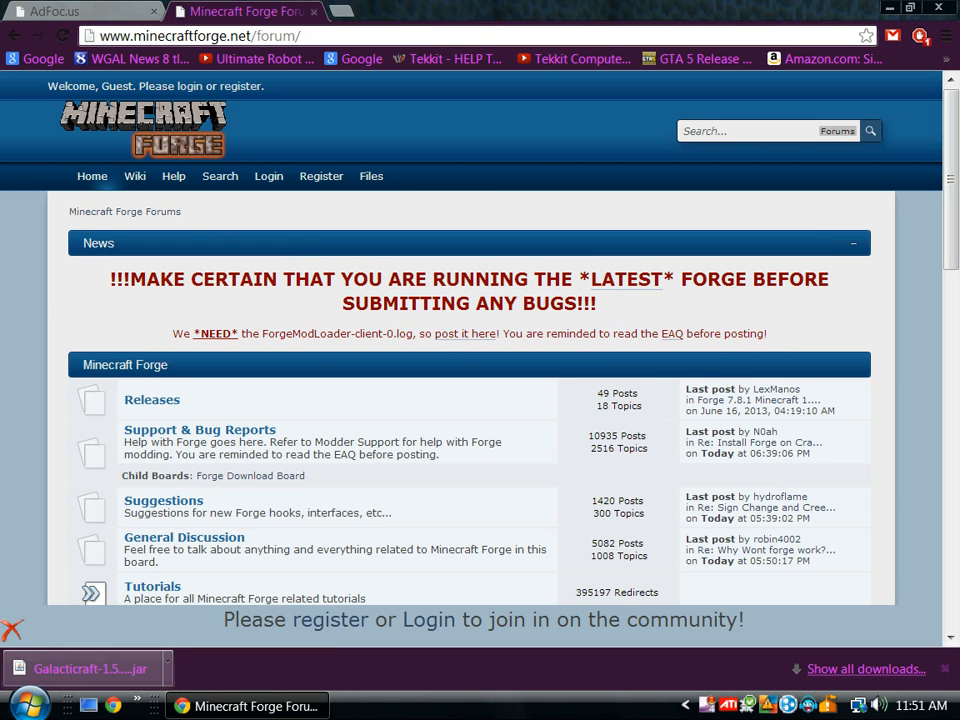
click(372, 176)
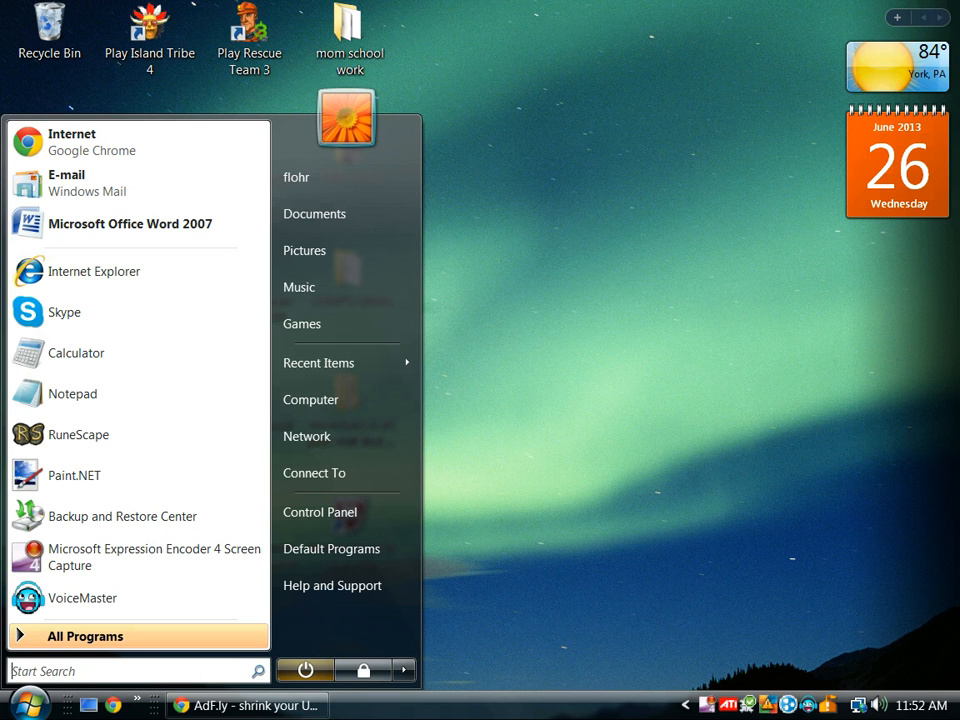
Launch the Run command from the Start menu search to reach %appdata%
click(130, 670)
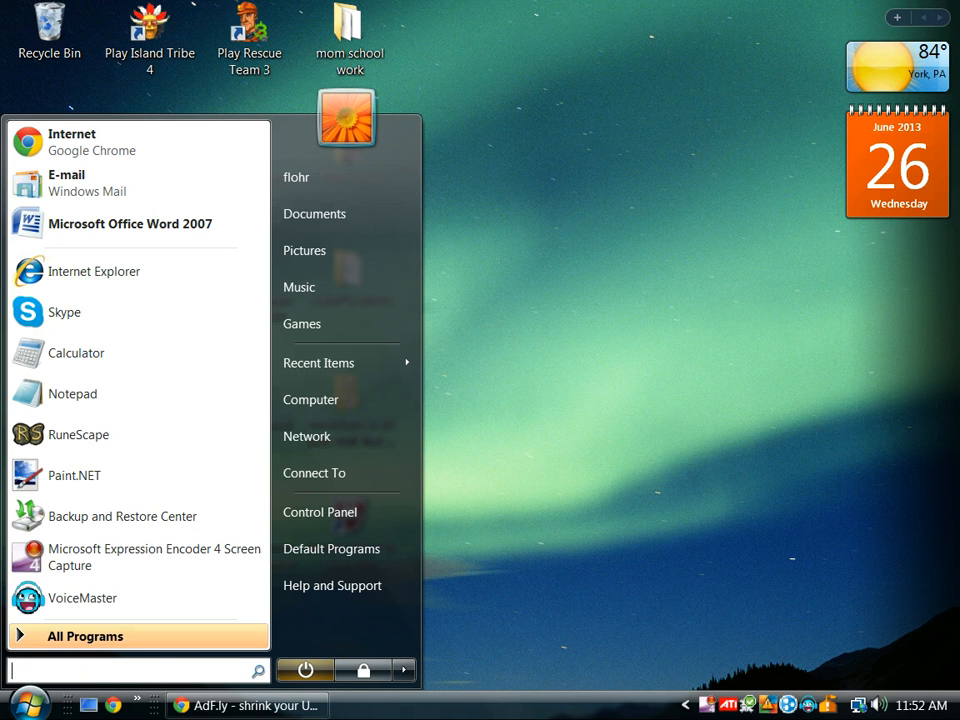
text(%ap)
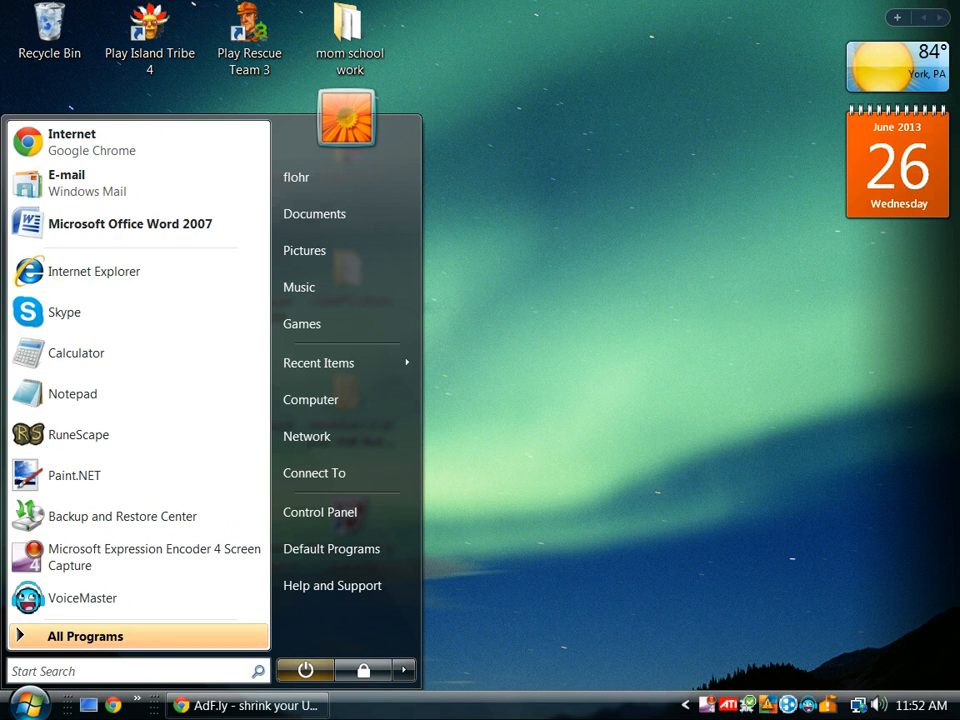
text(run)
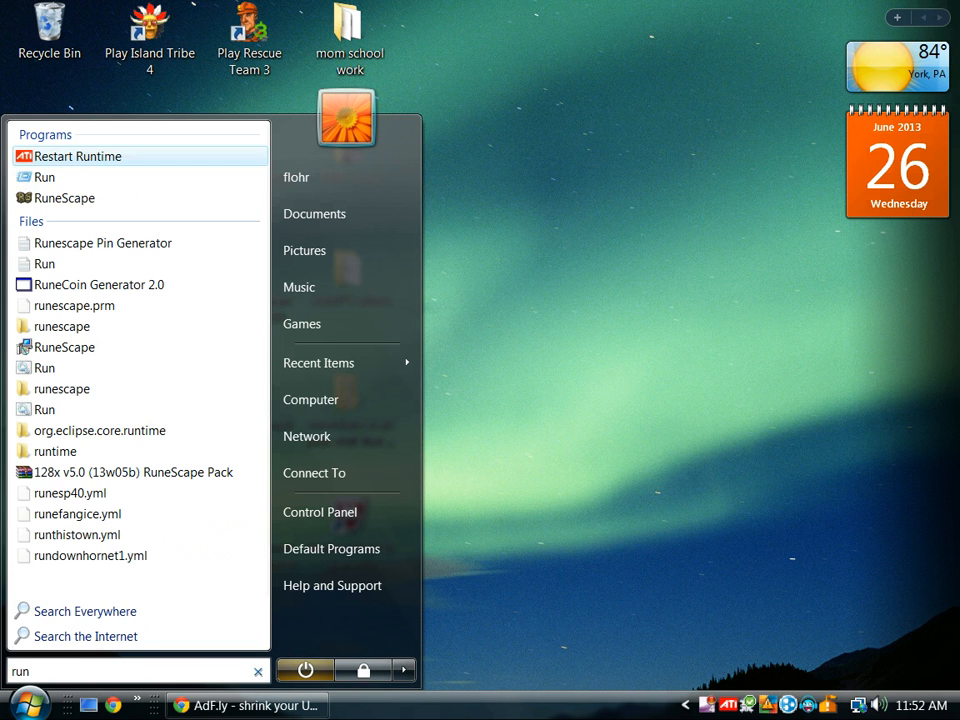
click(44, 176)
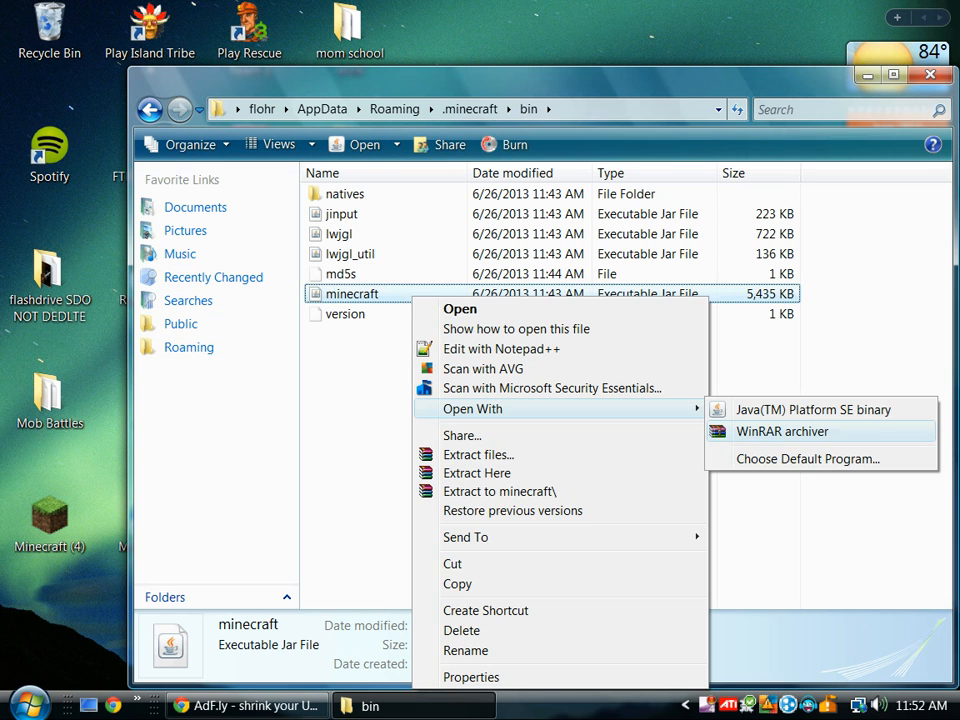
Open minecraft.jar in WinRAR and dismiss the license purchase reminder
click(780, 432)
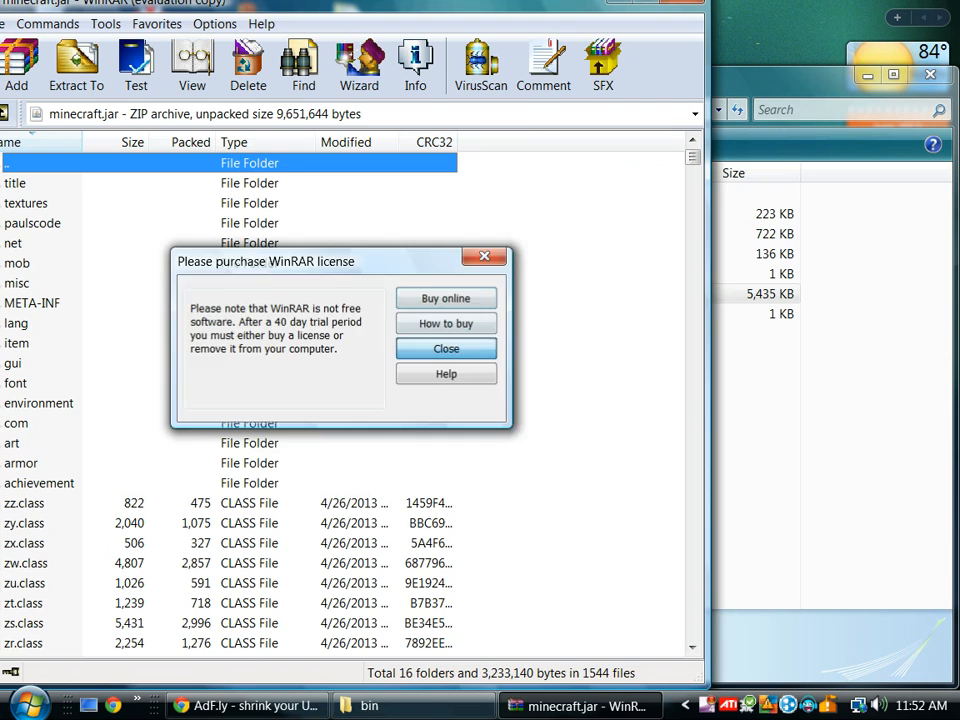
click(446, 348)
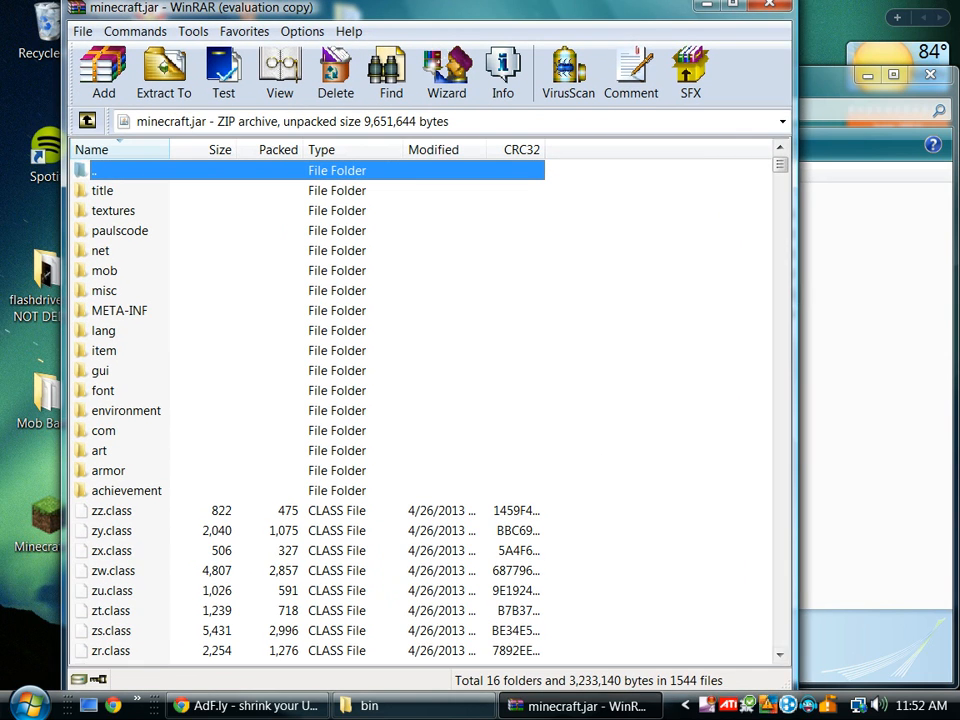
click(370, 704)
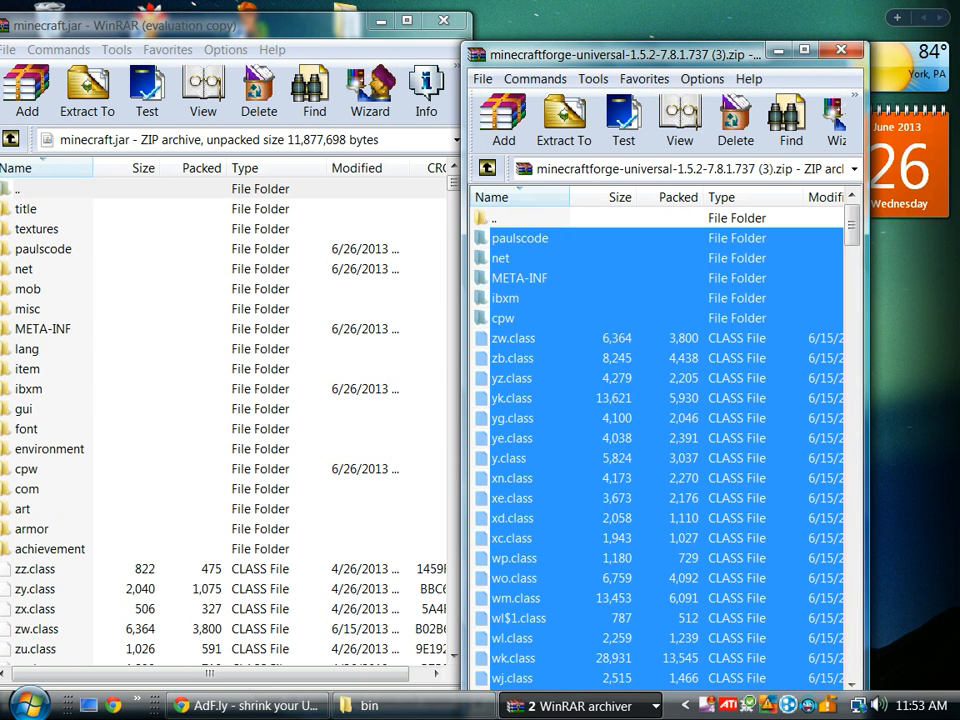
Delete the META-INF folder from minecraft.jar after adding the Forge universal 1.5.2 files
click(840, 52)
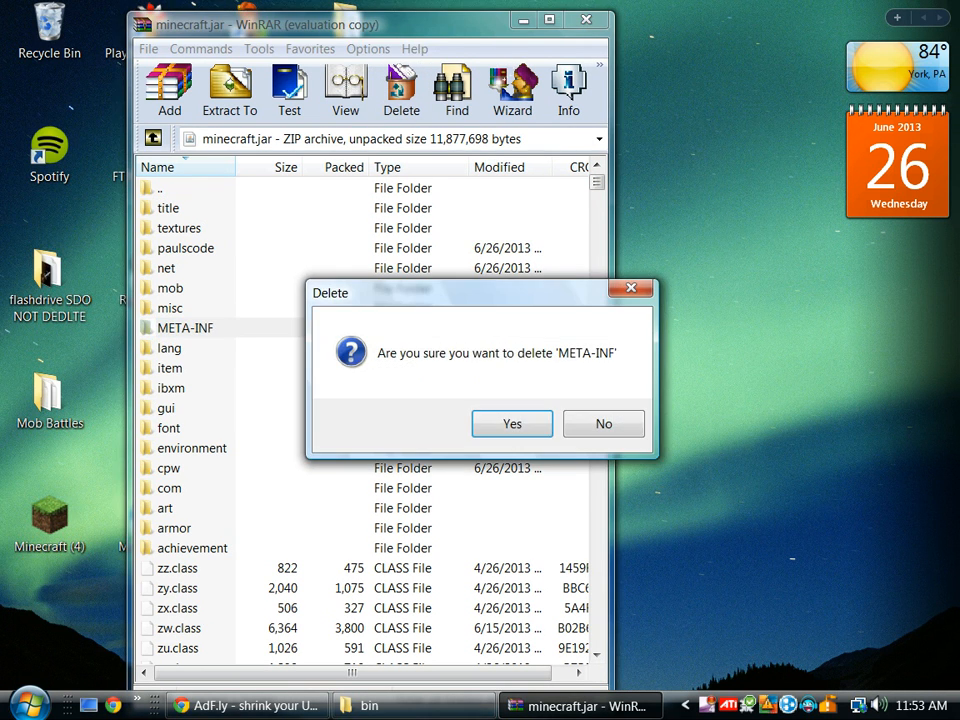
click(512, 424)
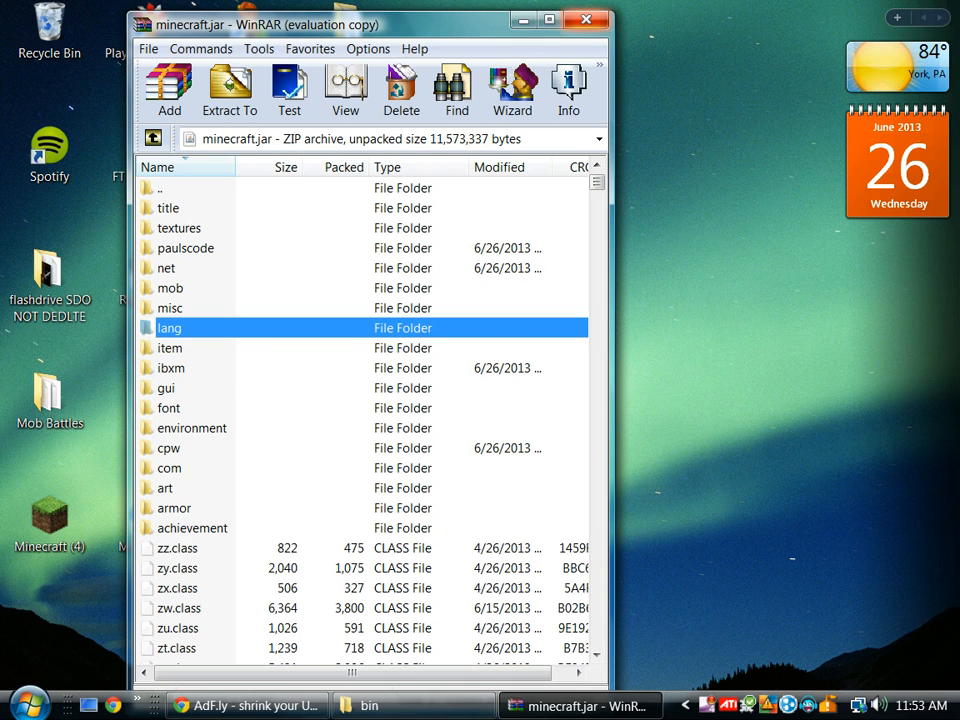
right_click(48, 516)
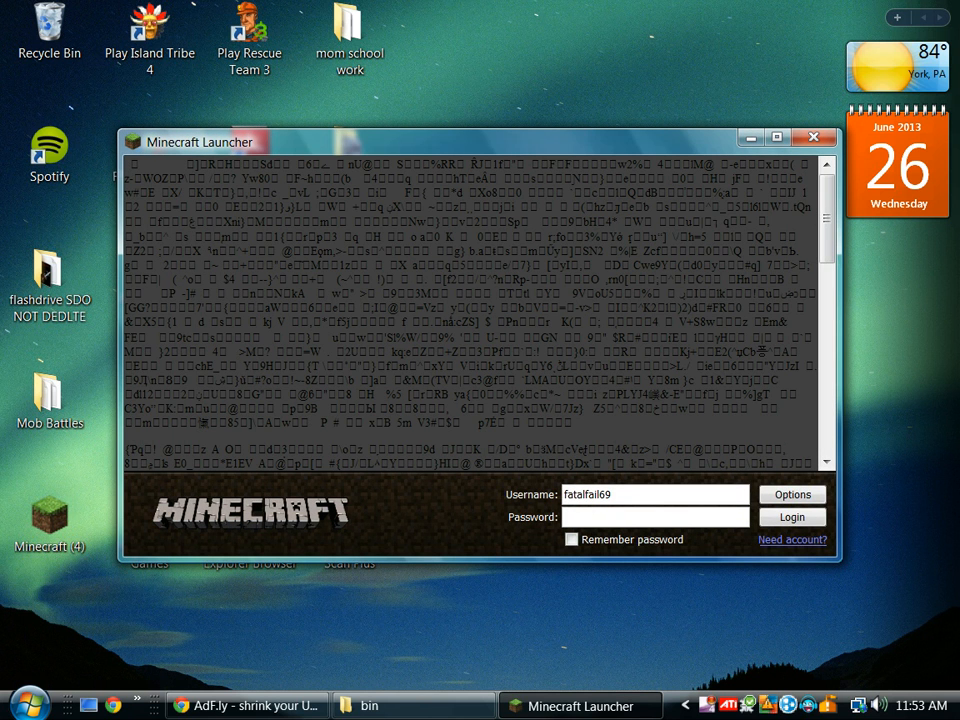
Log in to Minecraft 1.5.2 and view the Mod List showing the three Forge components
text(••••)
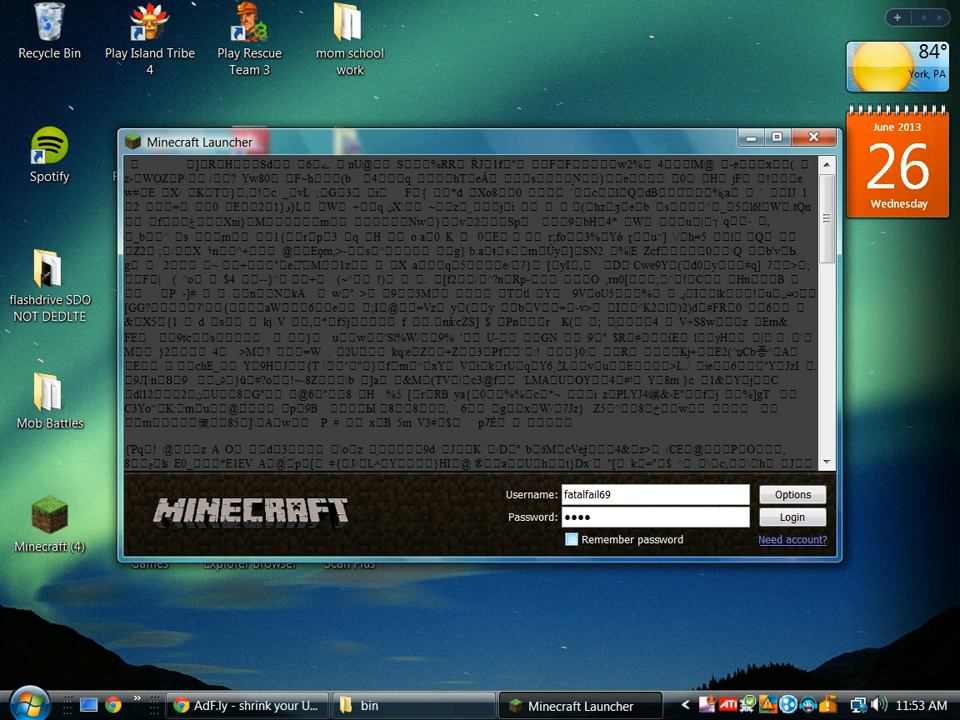
click(792, 516)
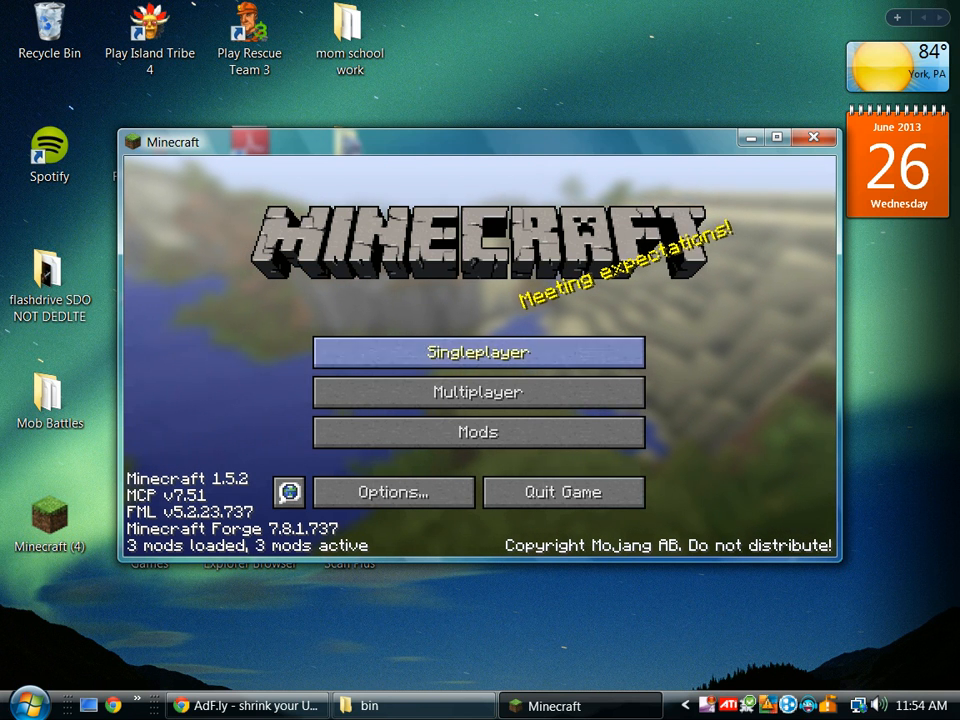
mouse_move(478, 432)
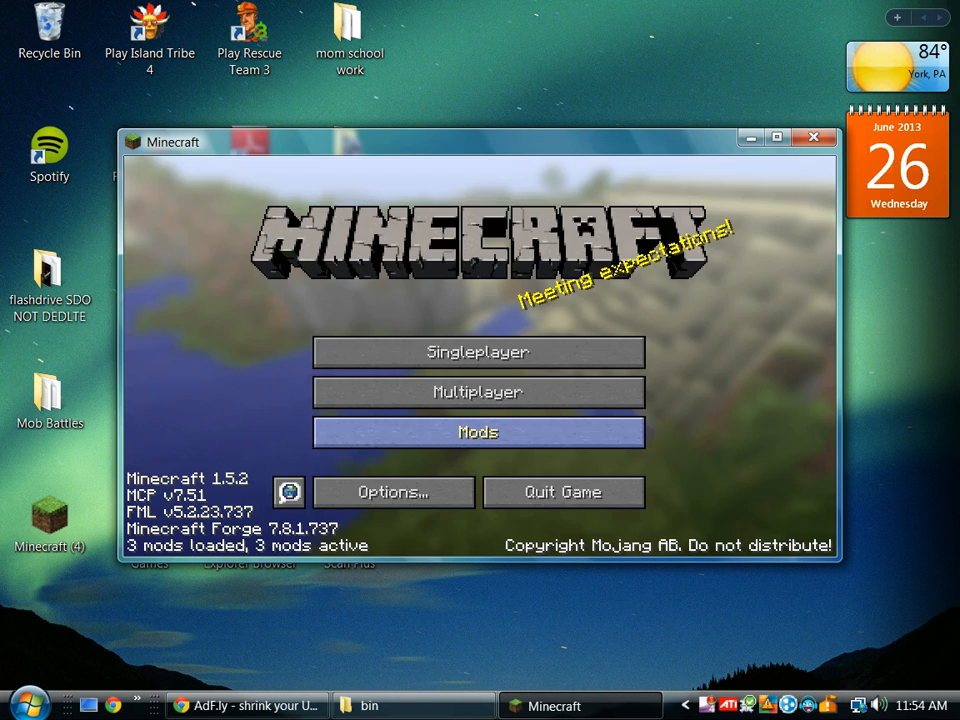
click(478, 432)
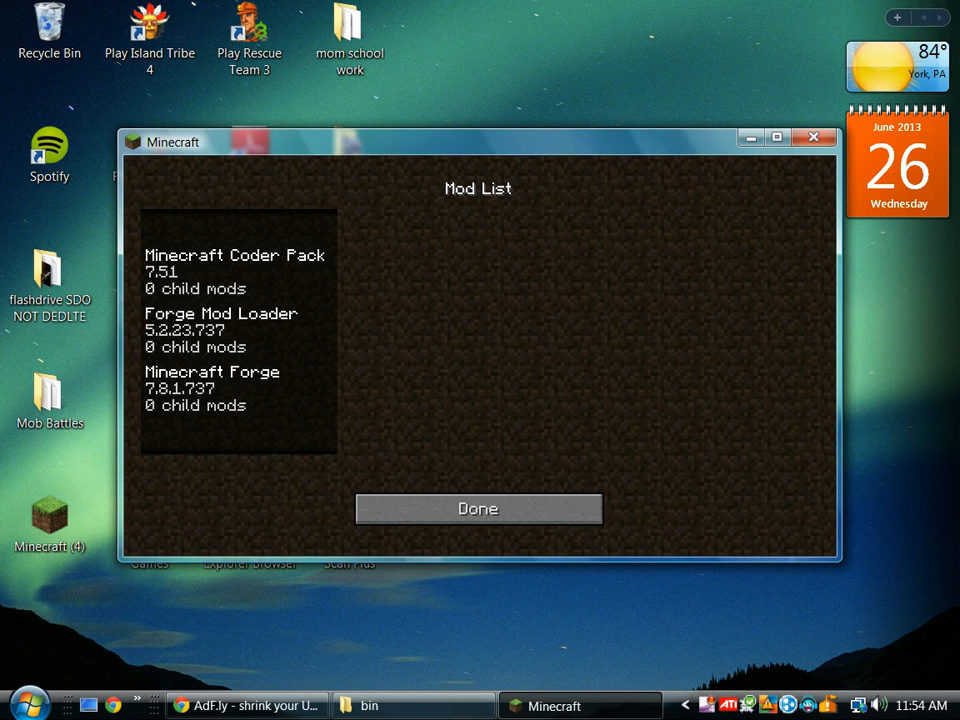
click(478, 508)
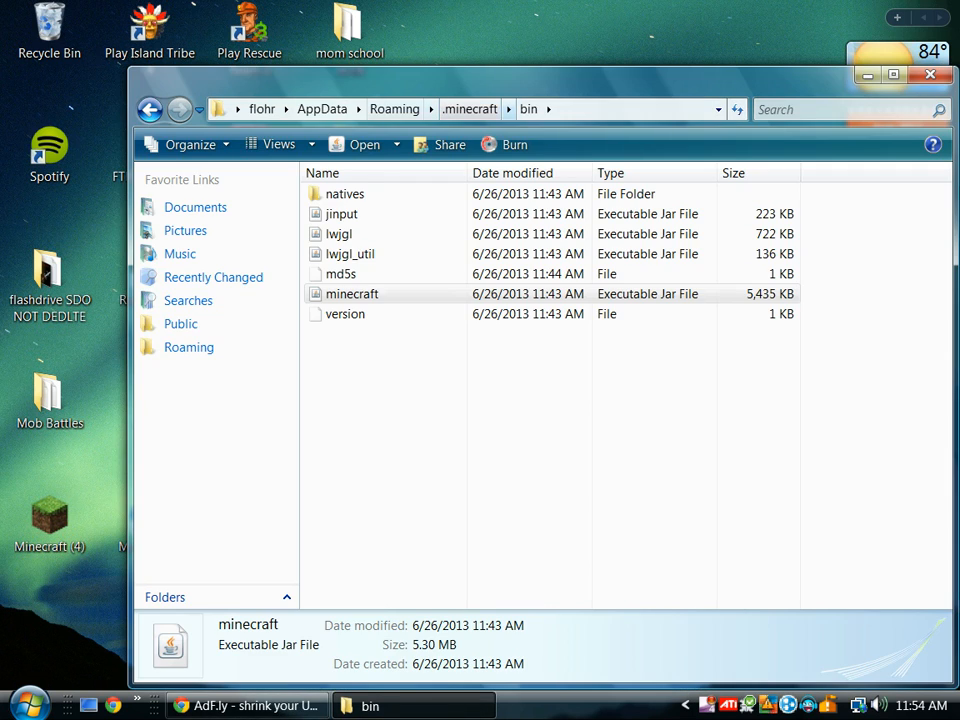
Navigate from bin up to .minecraft and open its mods subfolder
click(394, 108)
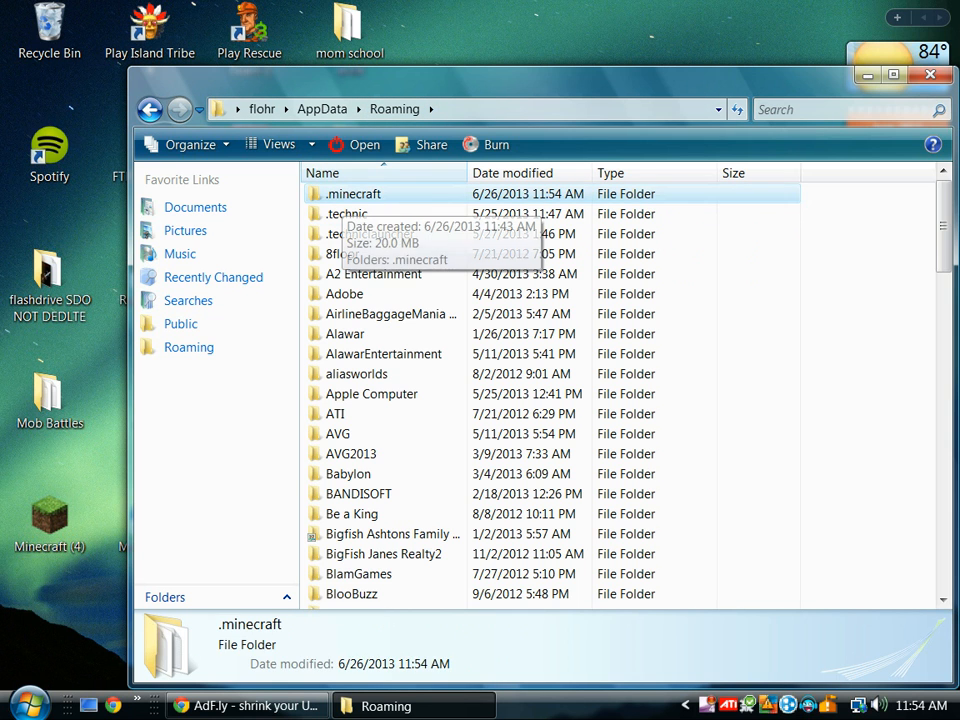
double_click(354, 192)
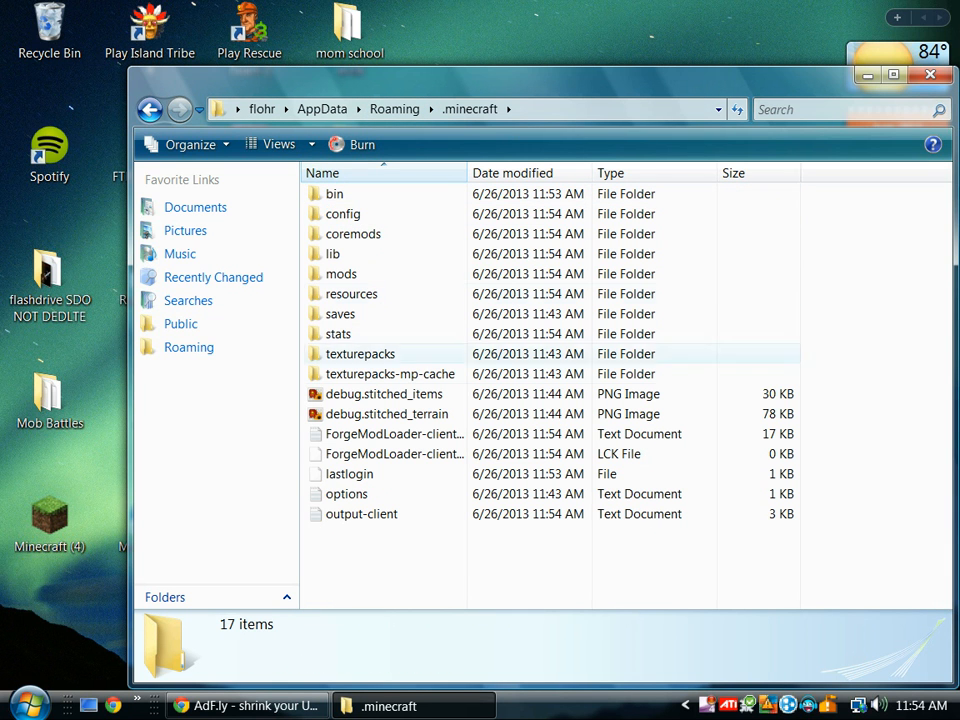
click(332, 252)
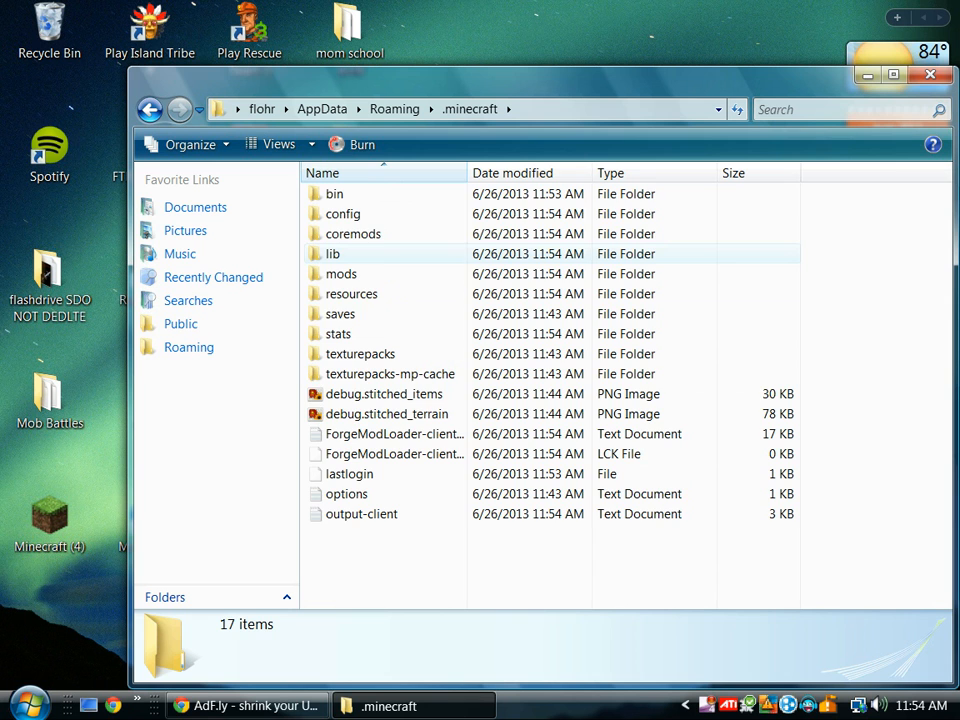
double_click(352, 232)
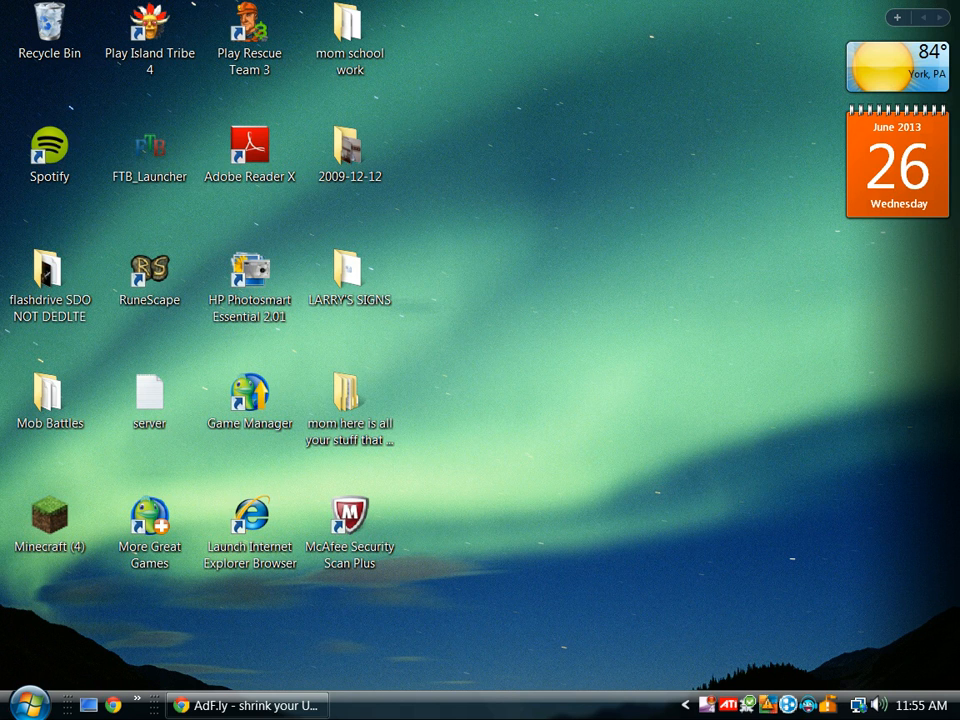
Relaunch Minecraft with 4 mods loaded, dismiss the restart notice and quit the game
double_click(48, 524)
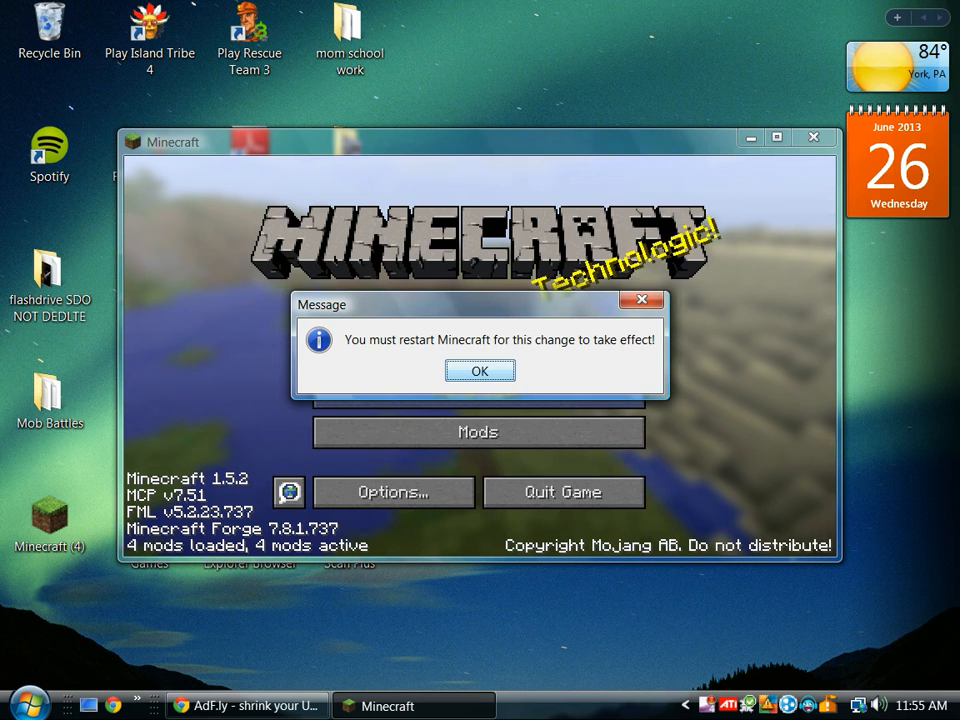
click(480, 370)
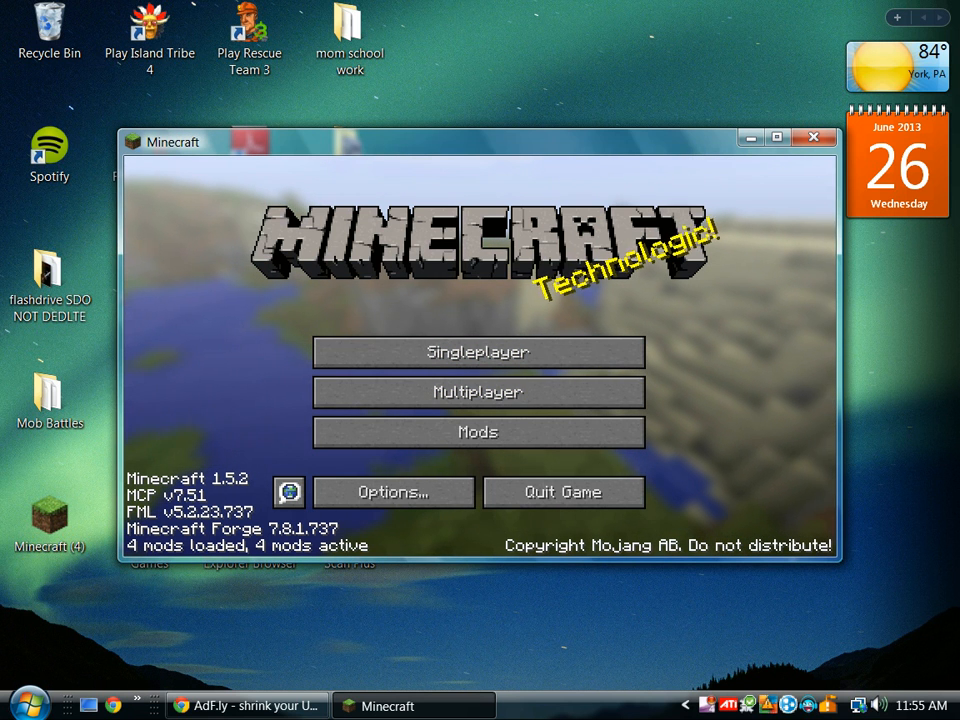
click(812, 136)
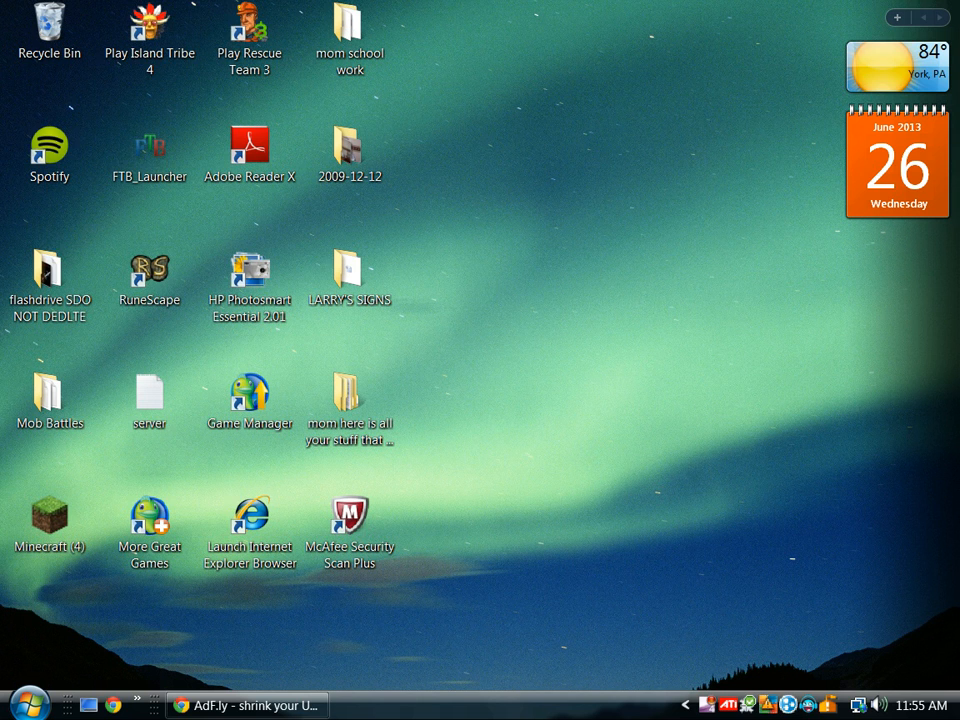
Restart Minecraft from the desktop shortcut and log in through the launcher
double_click(48, 520)
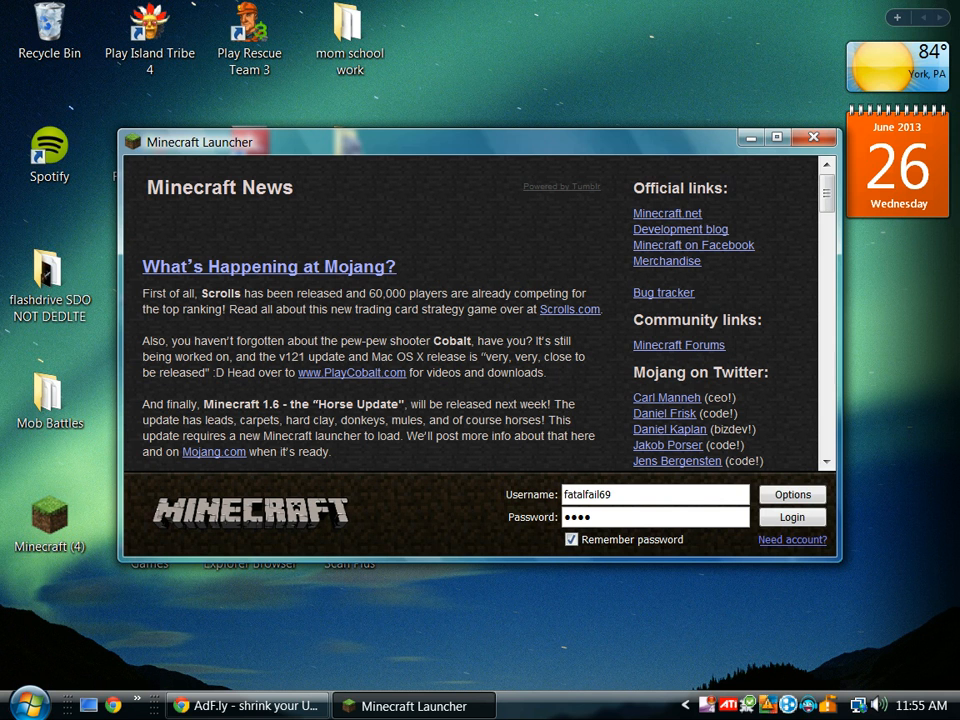
click(792, 516)
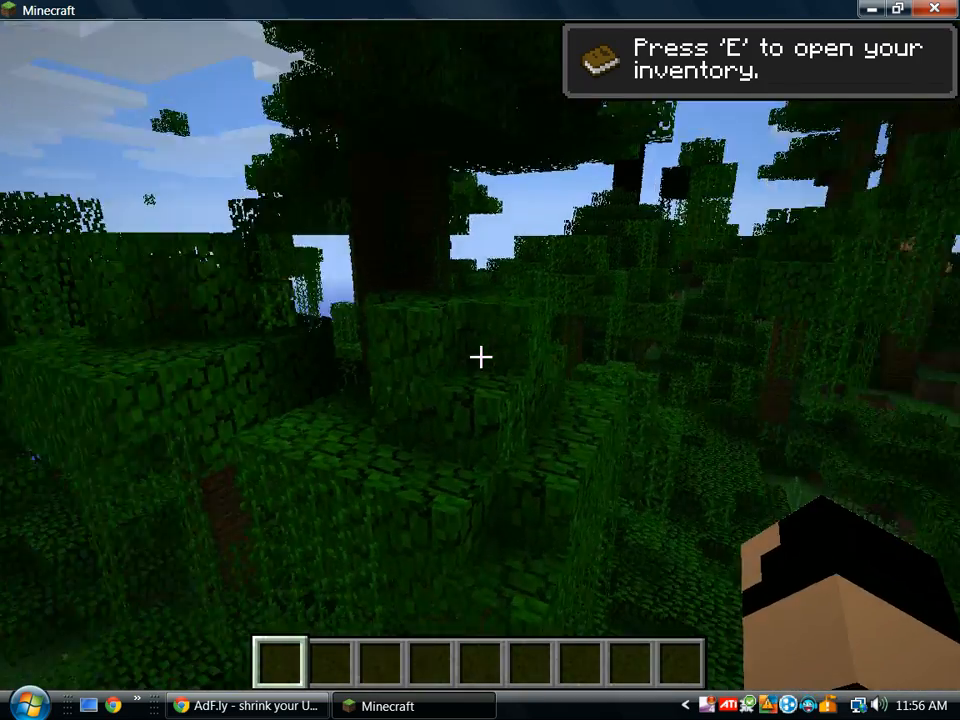
Show the Galacticraft and Galacticraft Moon tabs in the creative inventory
key(e)
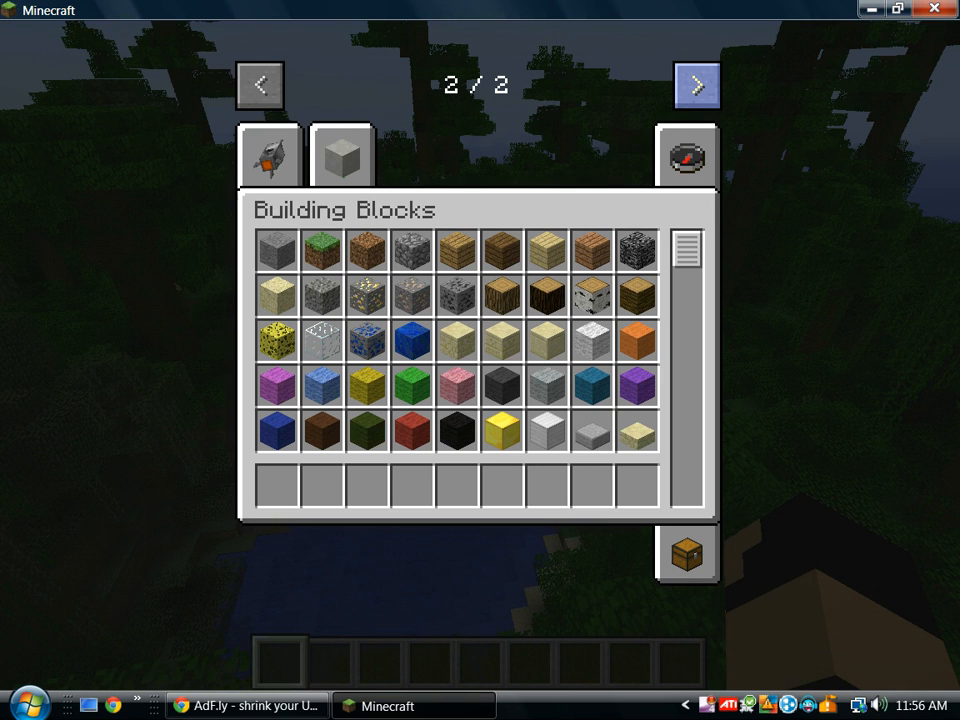
click(268, 156)
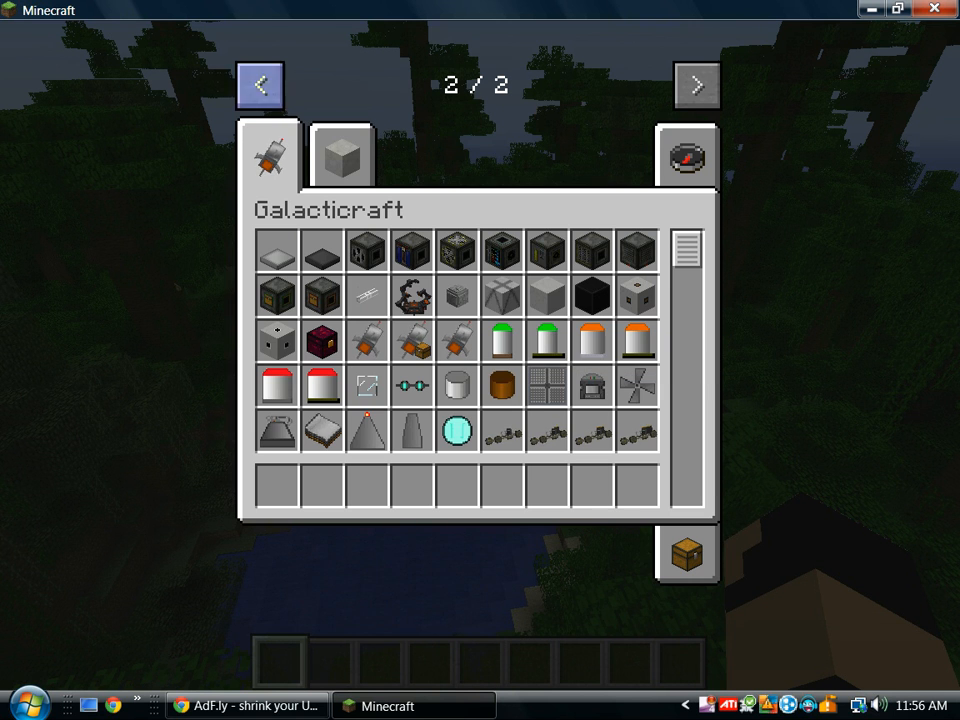
click(342, 156)
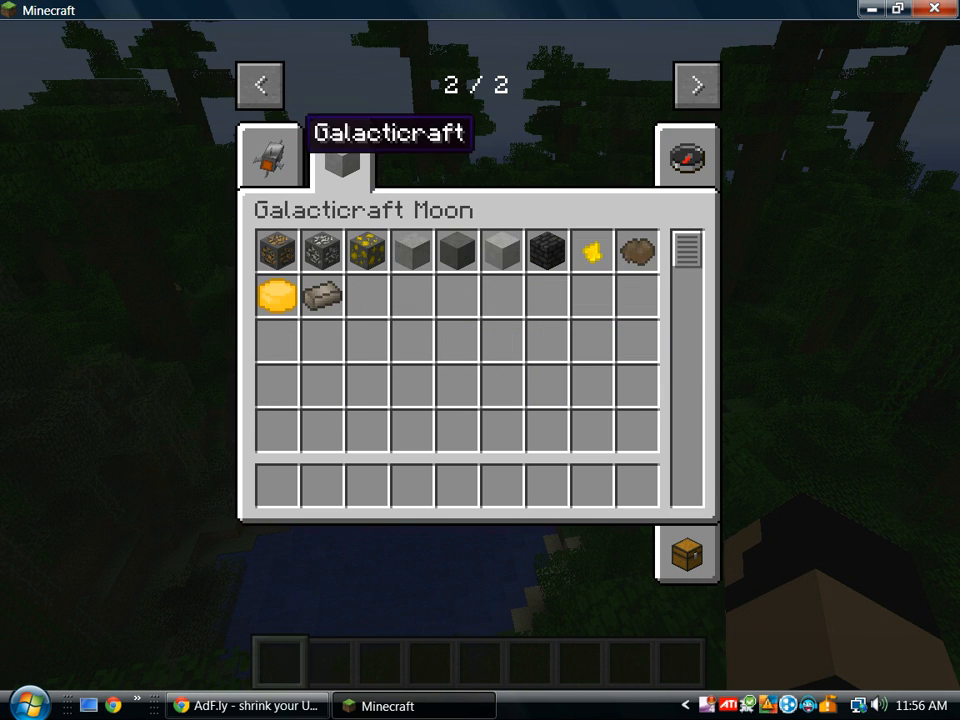
click(268, 156)
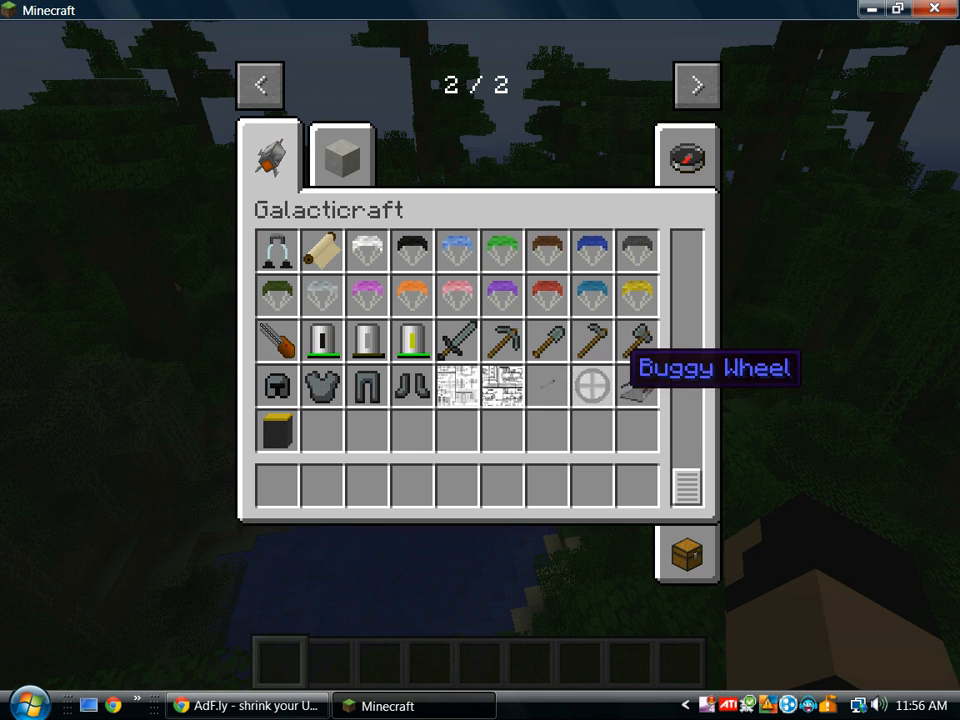